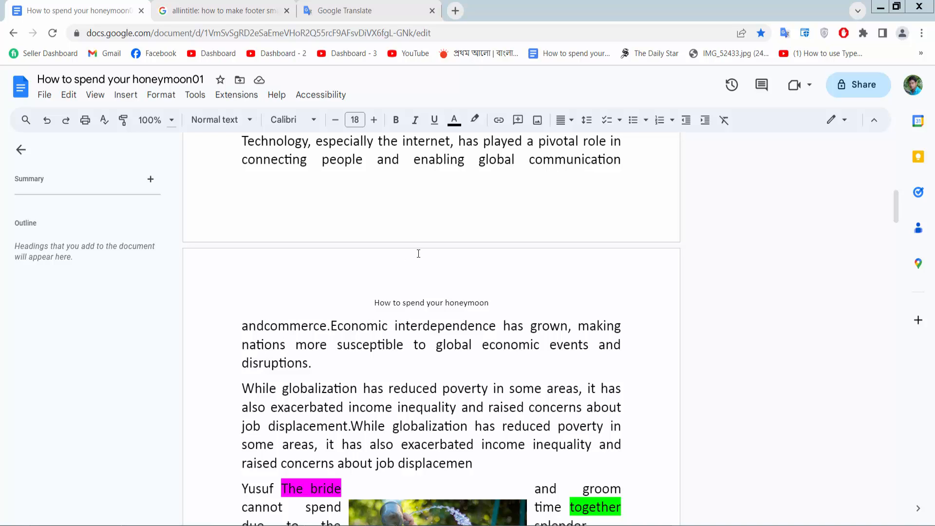
mouse_move(374, 304)
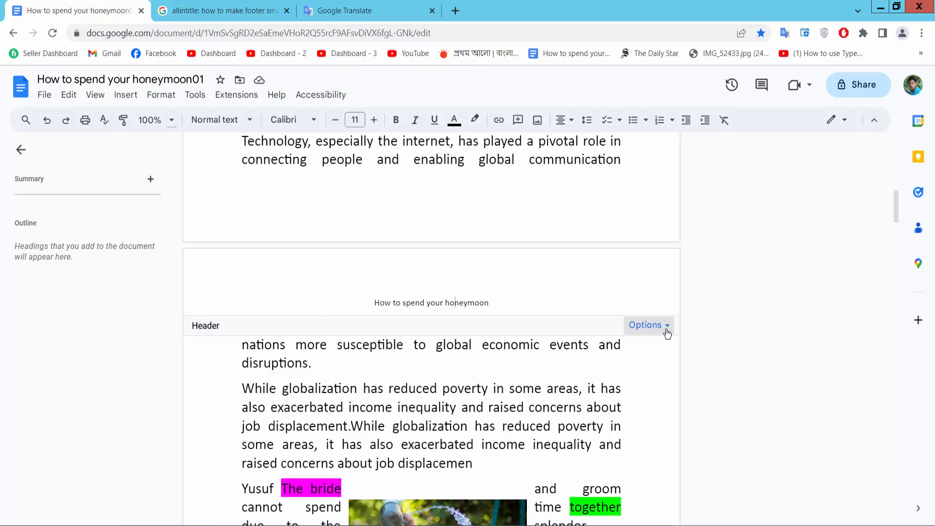
Step: Set the header margin to 1 cm via Header format and apply it
click(645, 325)
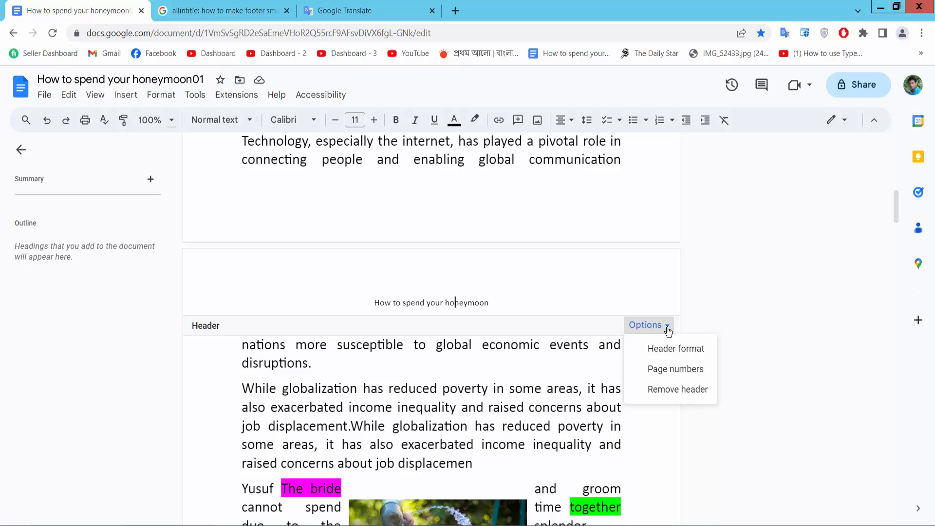
click(676, 349)
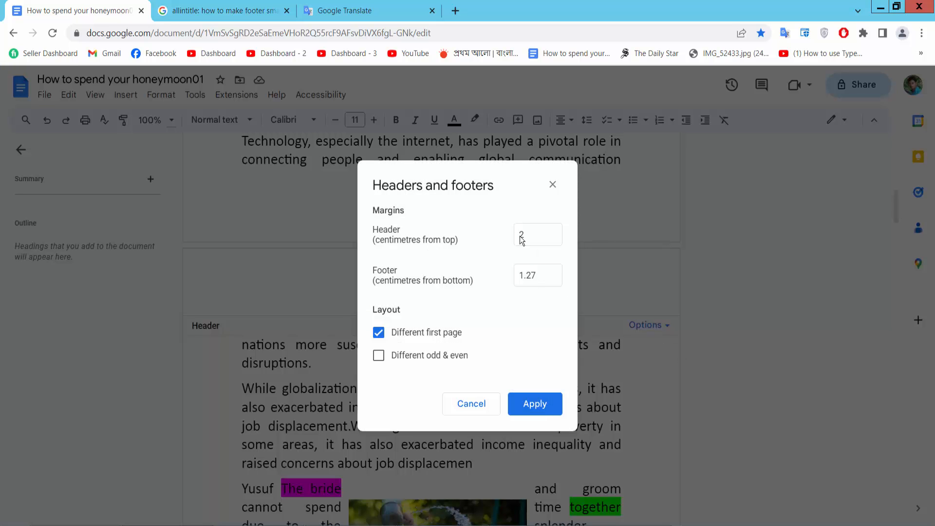
click(537, 234)
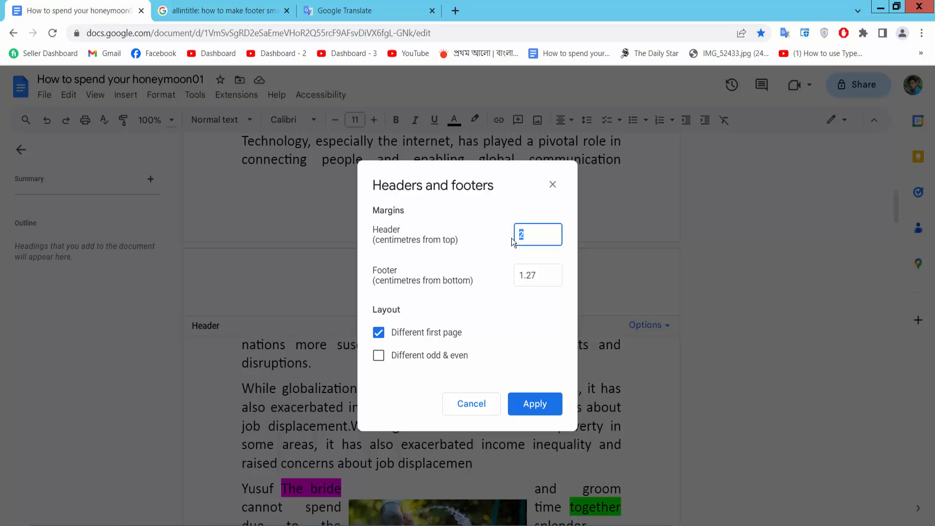
text(1)
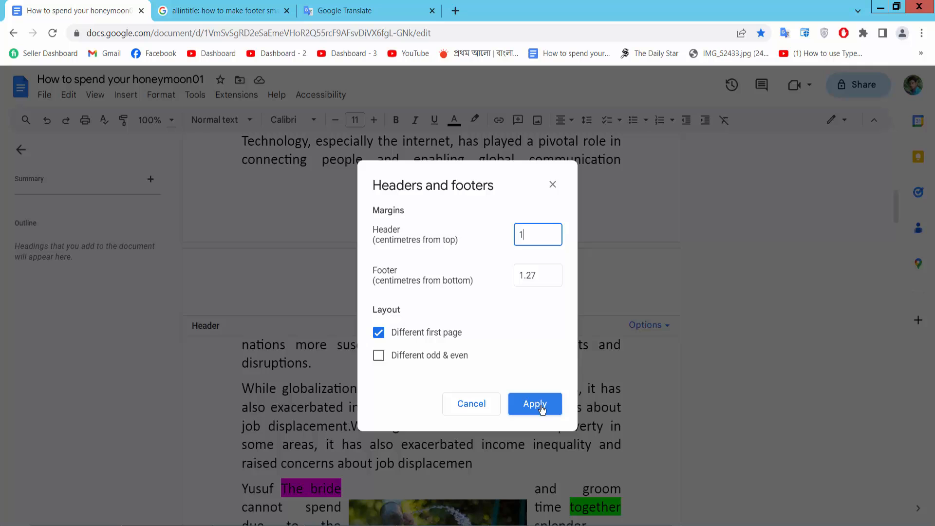
click(534, 403)
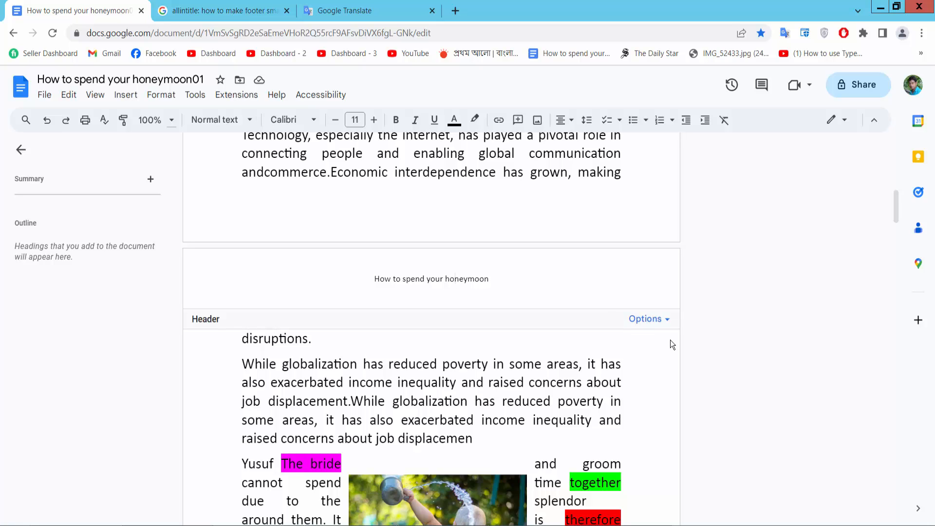
Step: Change the header margin from 1 cm to 0.5 cm and apply it
click(645, 319)
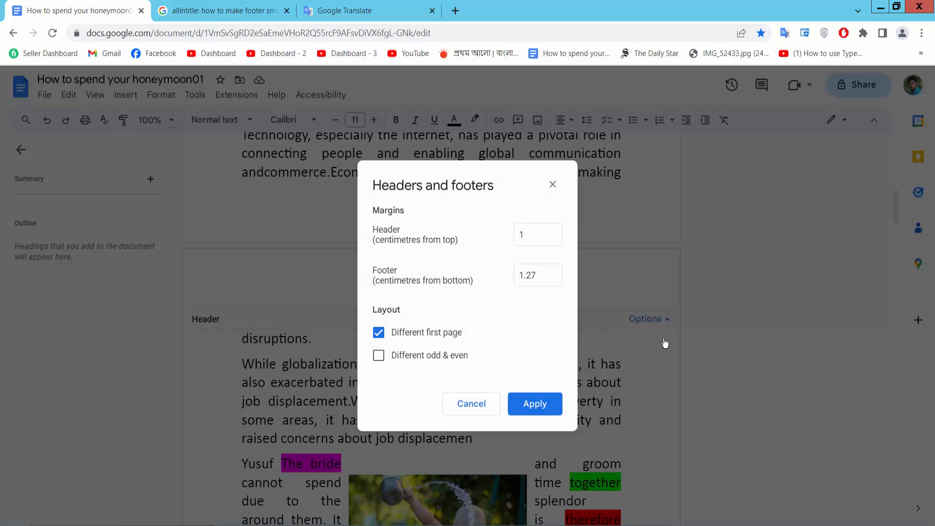
click(537, 234)
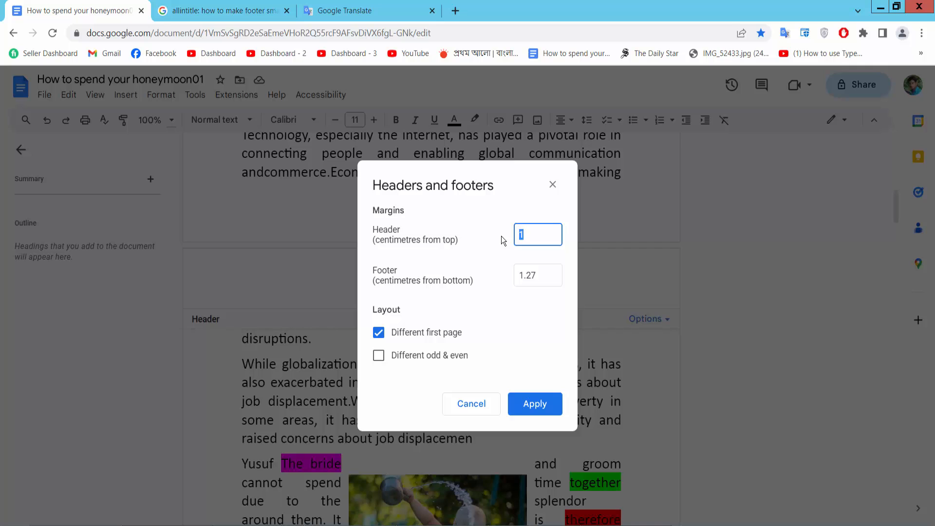
text(.5)
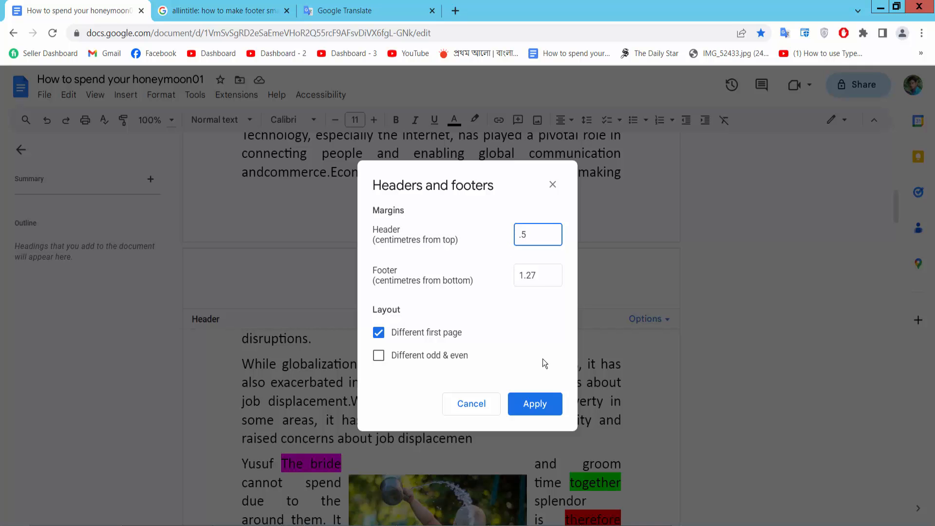
click(534, 403)
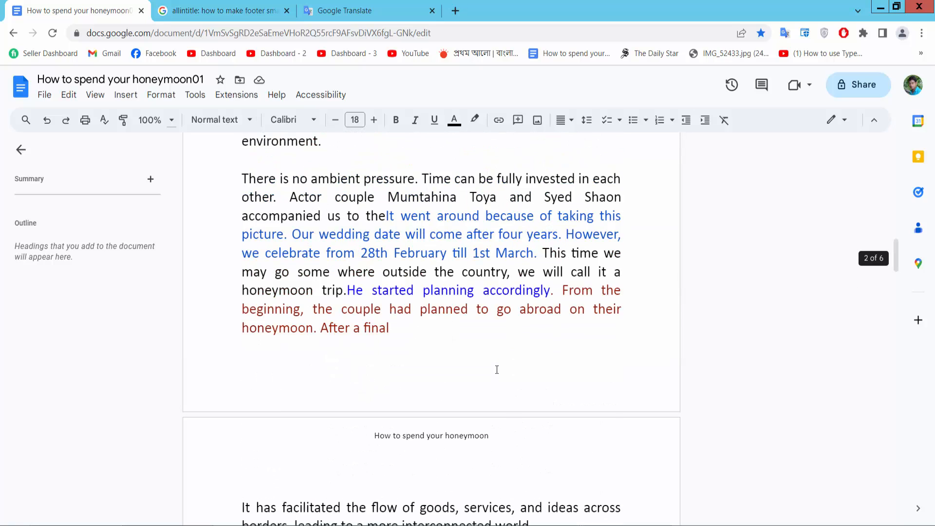
scroll(down, 3)
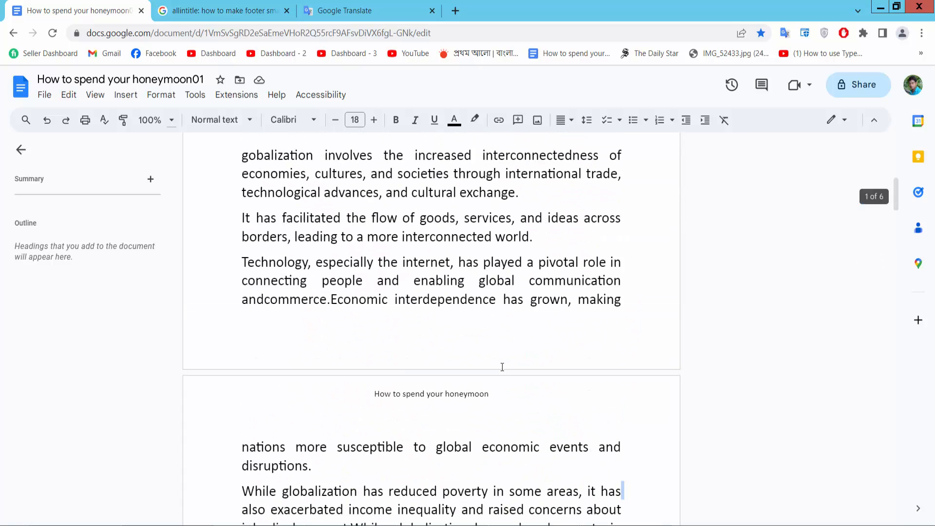